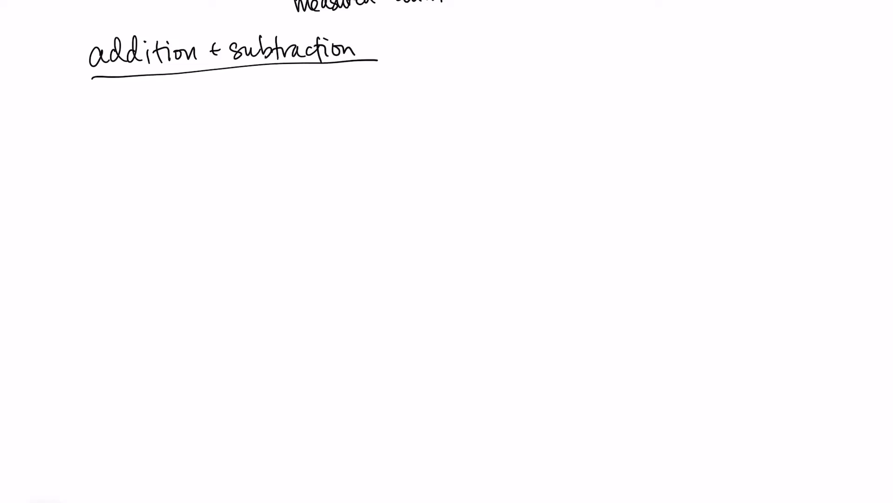
Step: Handwrite '105 + 0.021 = 105.021' below the underlined addition and subtraction heading
{"action": "type", "text": "105 +"}
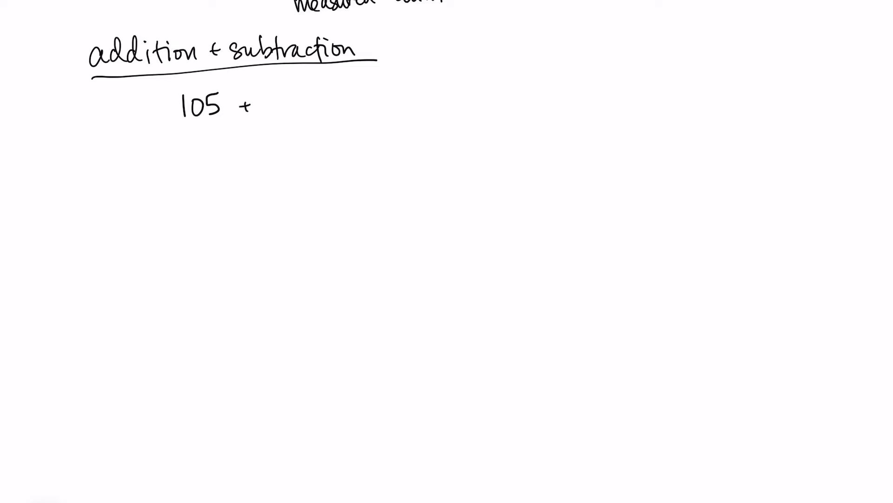
{"action": "type", "text": "0.021"}
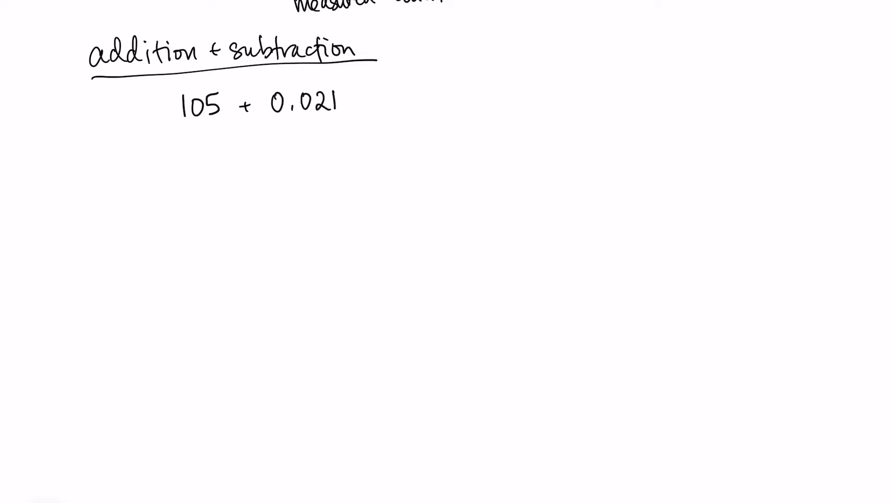
{"action": "type", "text": "= 105.021"}
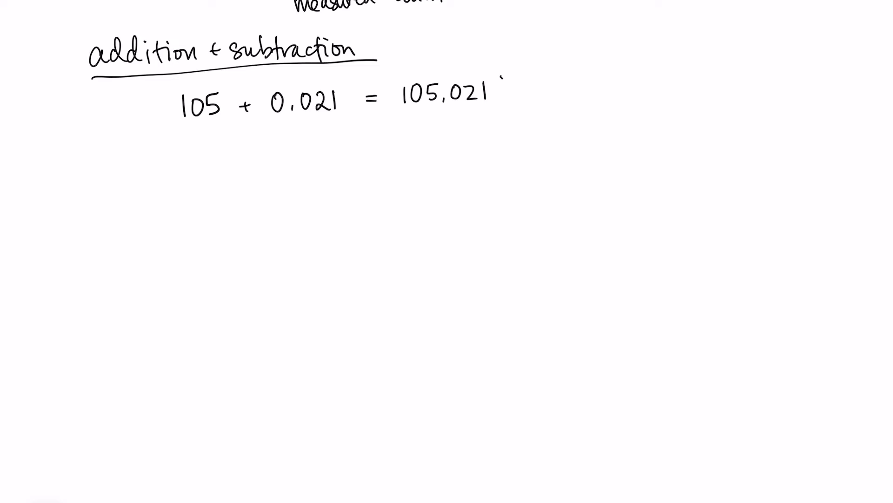
Step: Add '?', arrow 105 as 'uncertainty in 1's place', and begin 0.021's uncertainty label
{"action": "type", "text": "?"}
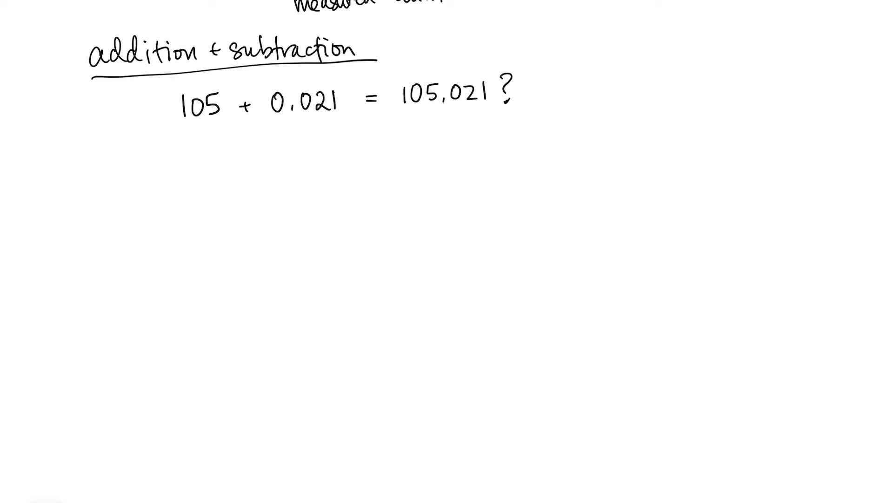
{"action": "left_click_drag", "start_coordinate": [213, 165], "coordinate": [212, 125]}
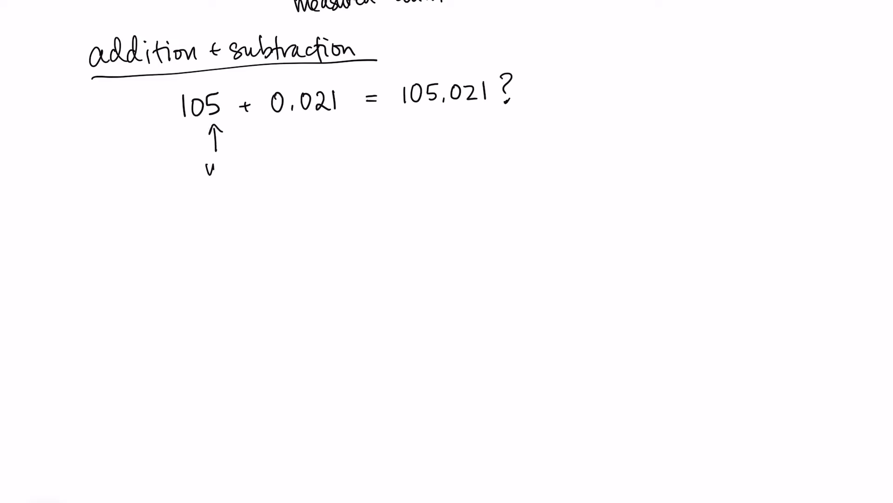
{"action": "type", "text": "uncertainty"}
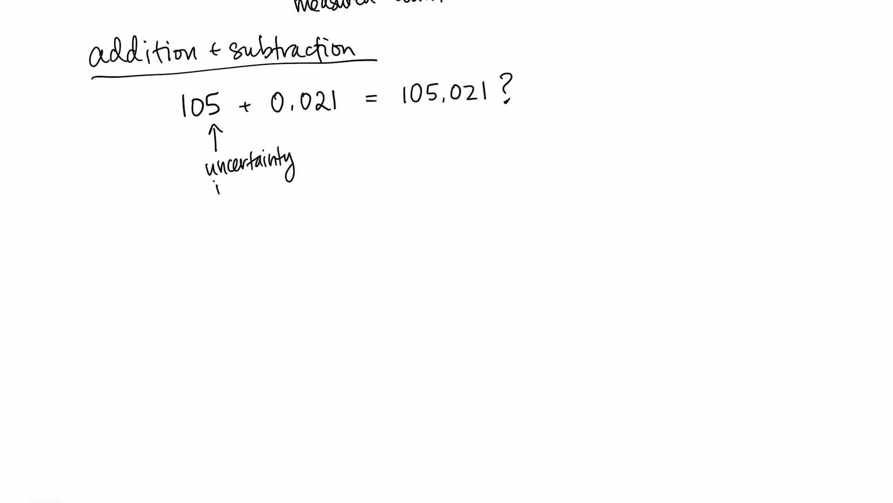
{"action": "type", "text": "in 1's"}
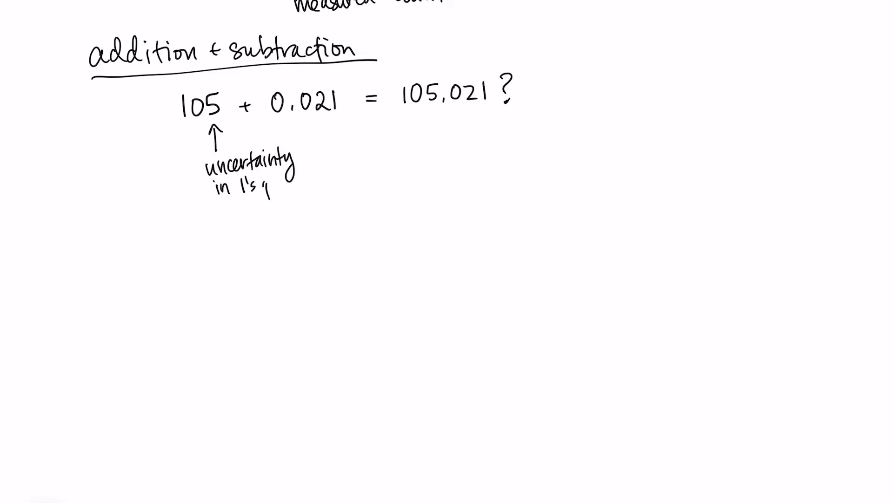
{"action": "type", "text": "place"}
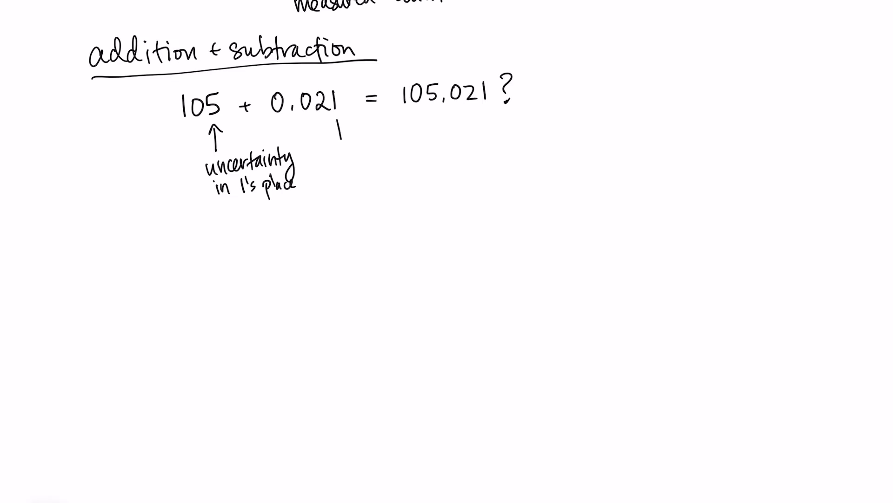
{"action": "type", "text": "uncertainty"}
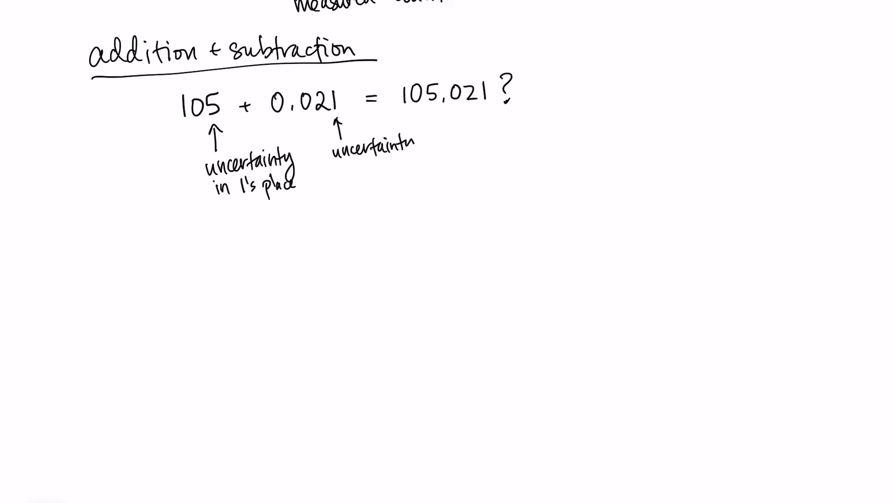
{"action": "type", "text": "in 1001"}
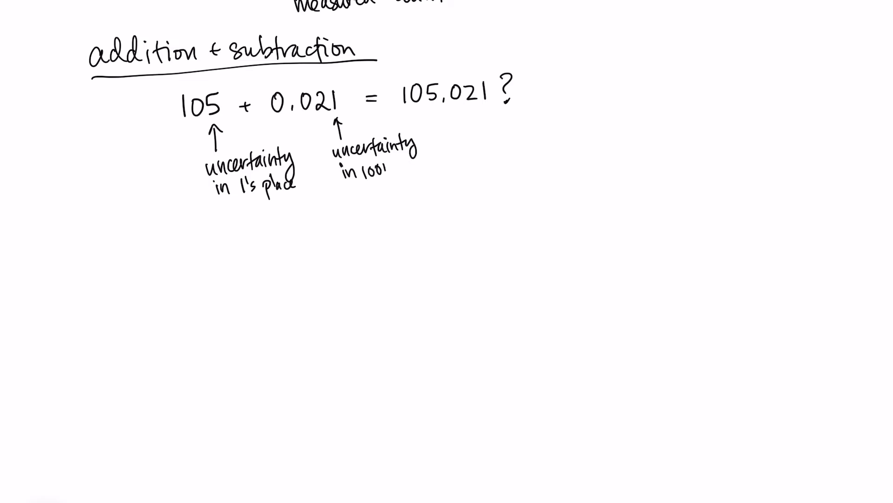